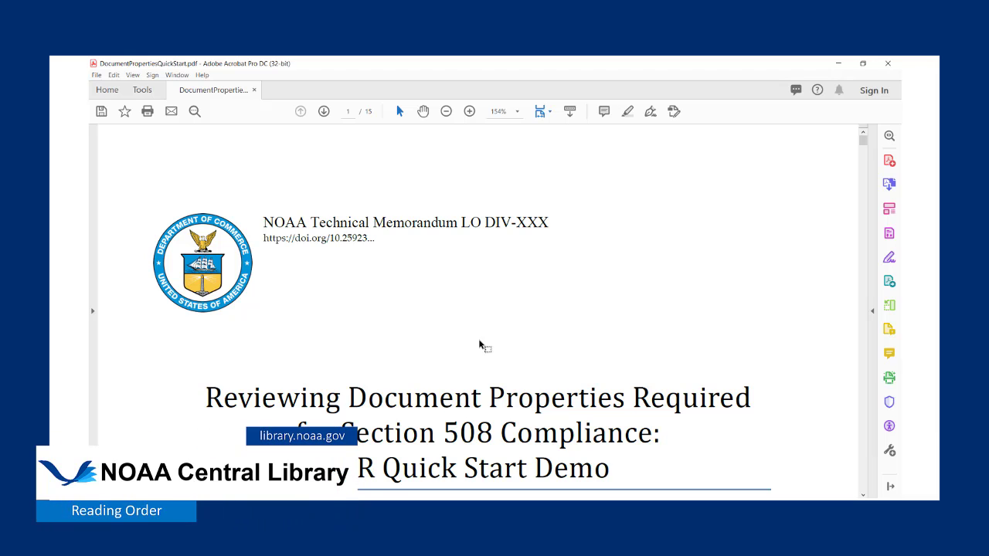
{"action": "mouse_move", "coordinate": [444, 352]}
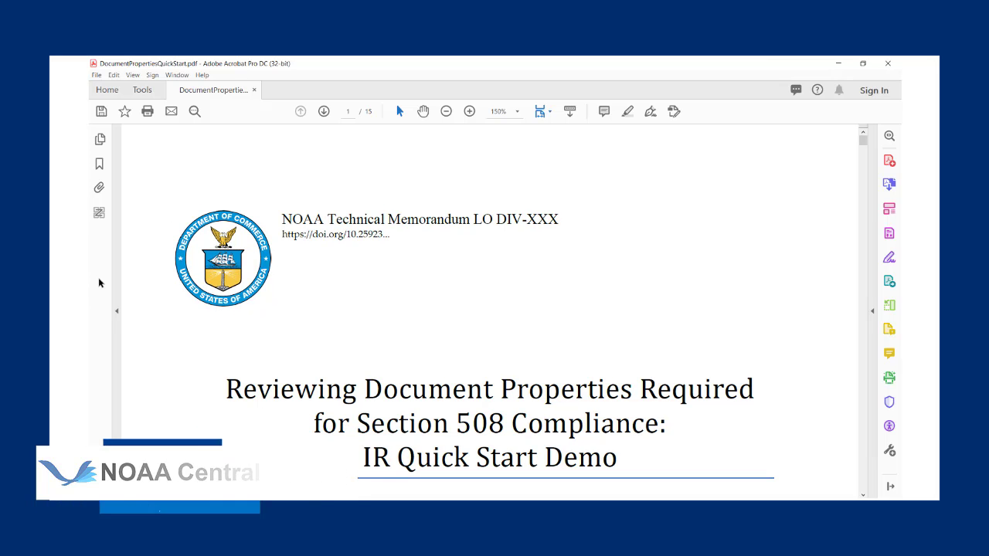
Step: Show the Order panel listing page 1's header, title and logo elements
{"action": "left_click", "coordinate": [99, 212]}
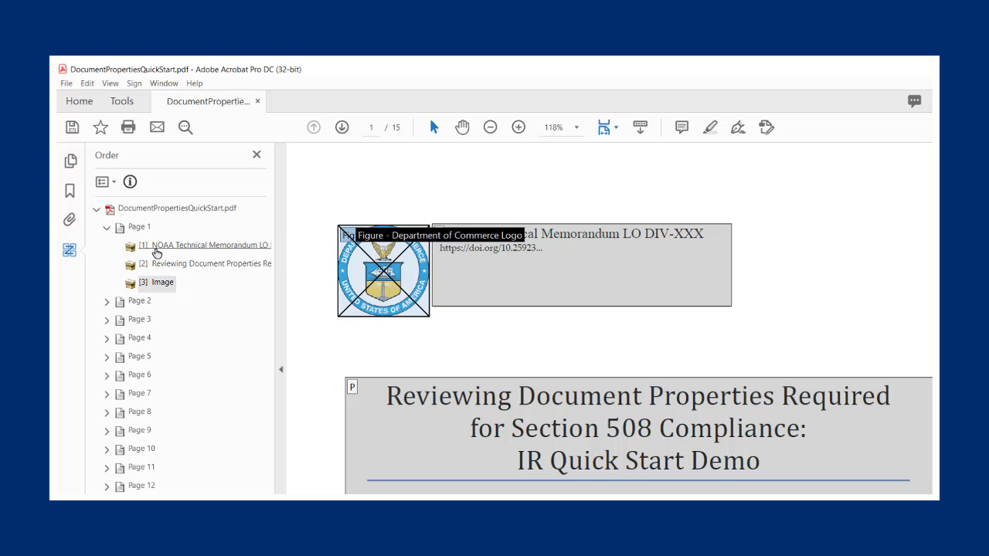
{"action": "mouse_move", "coordinate": [199, 288]}
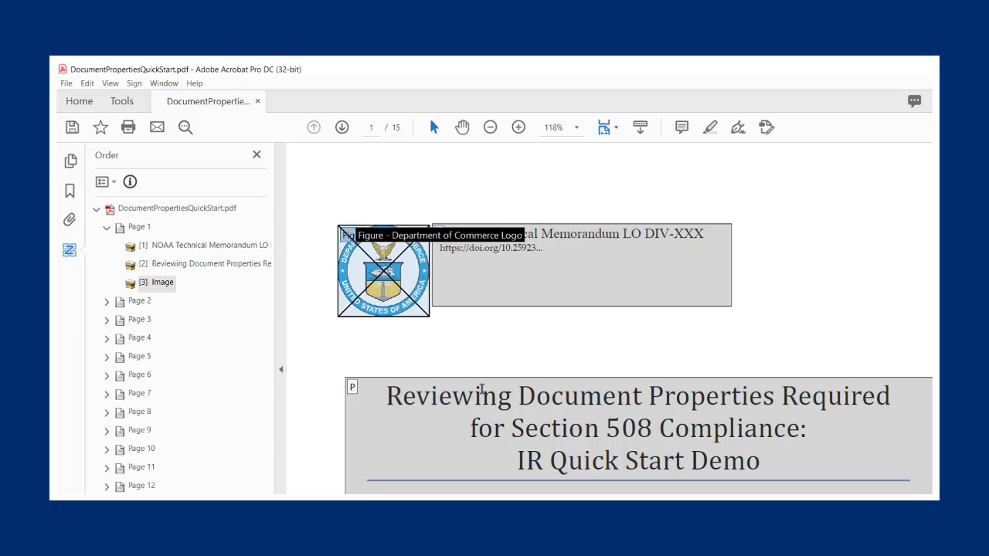
{"action": "mouse_move", "coordinate": [186, 286]}
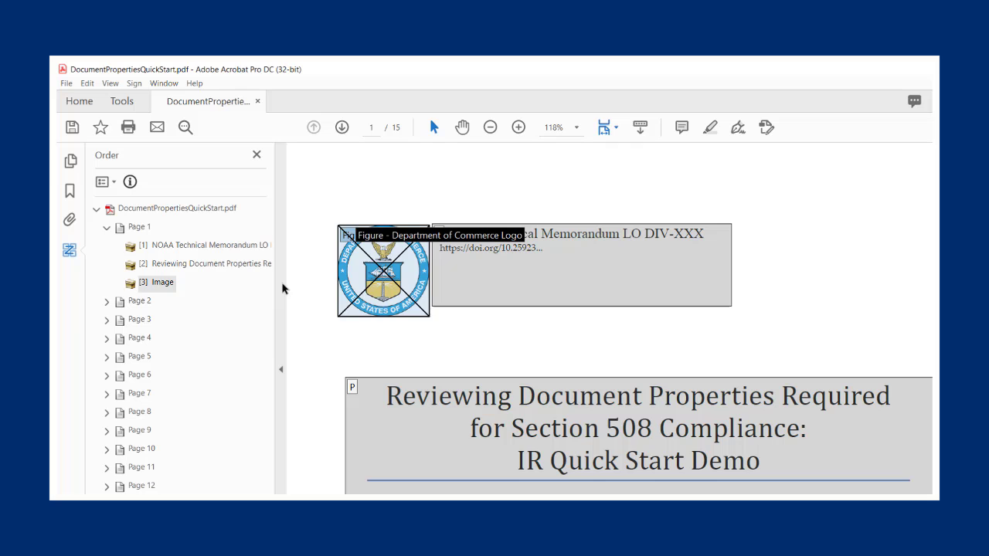
{"action": "mouse_move", "coordinate": [220, 246]}
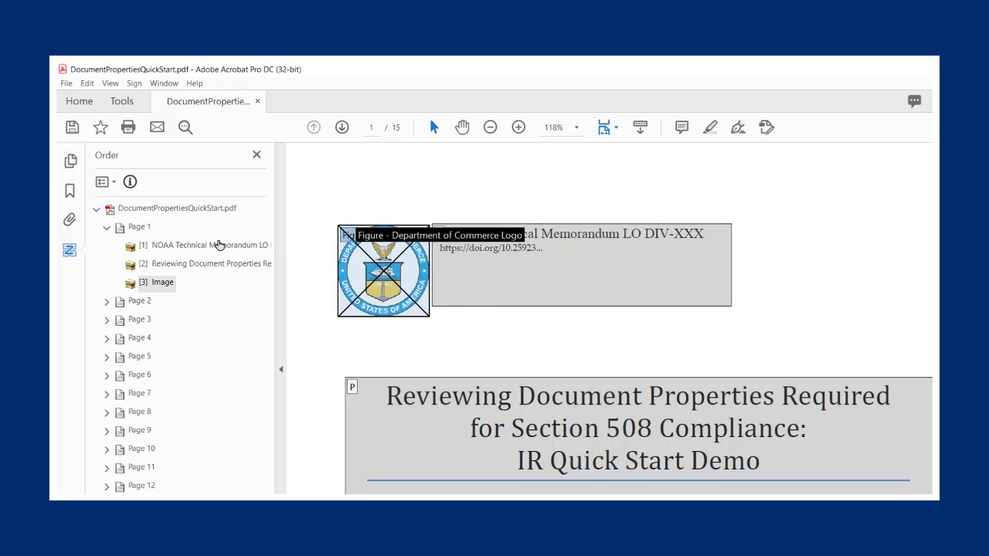
Step: Move the [3] Image logo element above the NOAA Technical Memorandum item
{"action": "left_click", "coordinate": [162, 282]}
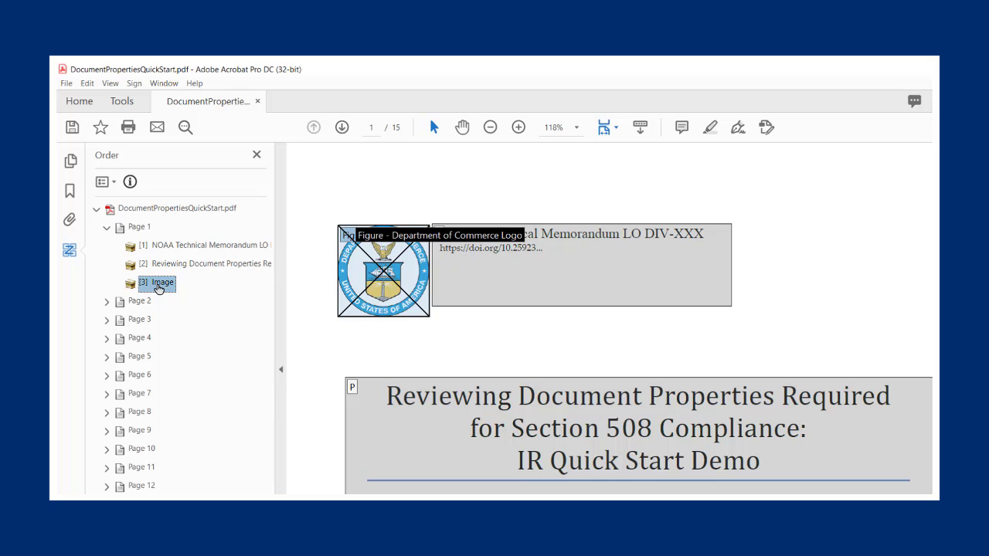
{"action": "mouse_move", "coordinate": [195, 289]}
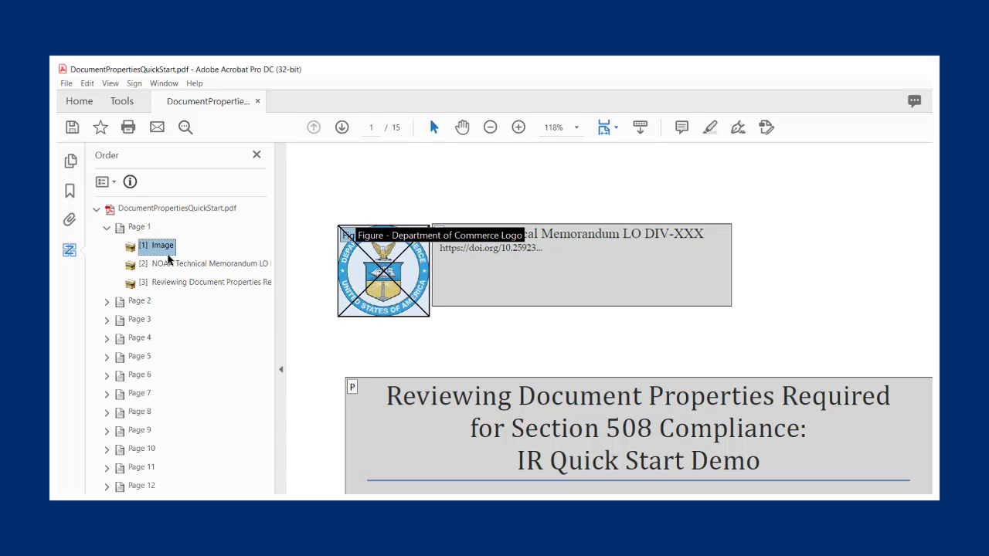
{"action": "left_click", "coordinate": [210, 282]}
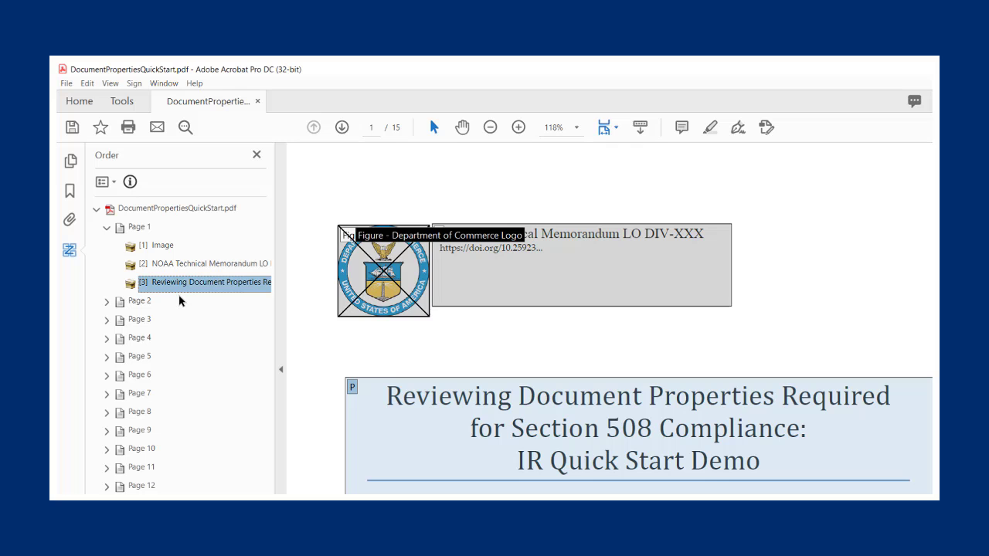